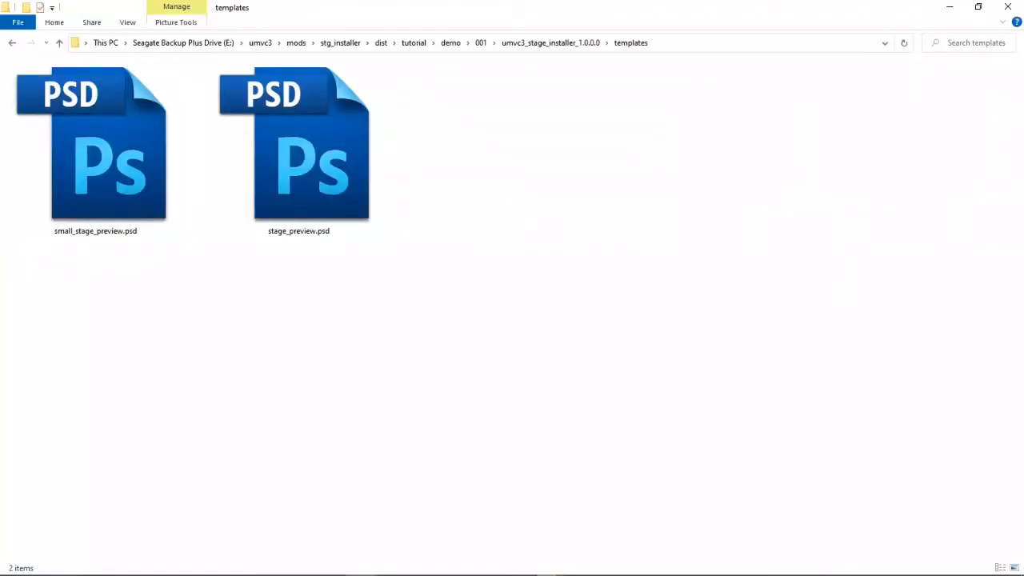
Open the stage_preview.psd template from the templates folder into Photoshop.
double_click(298, 144)
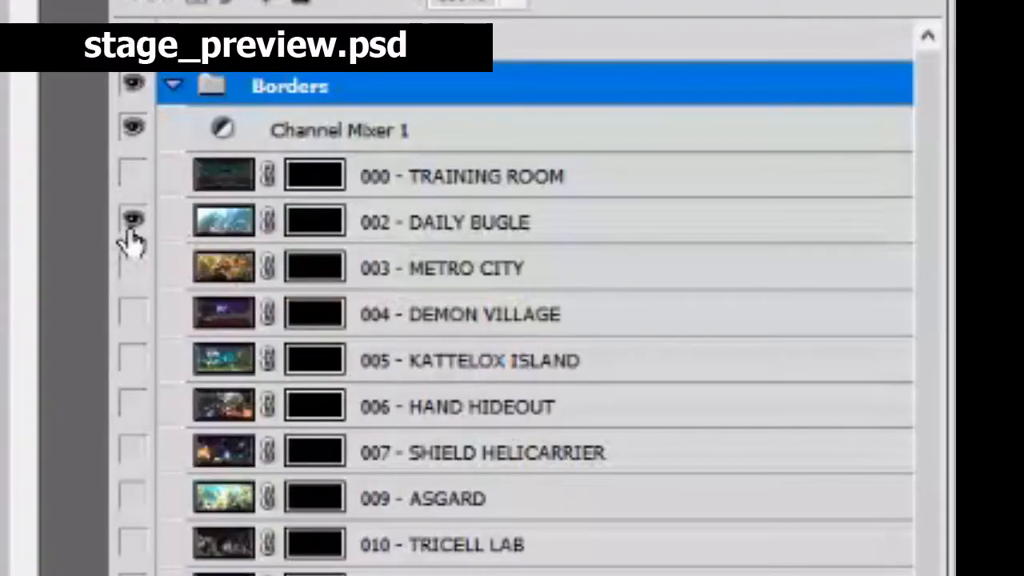